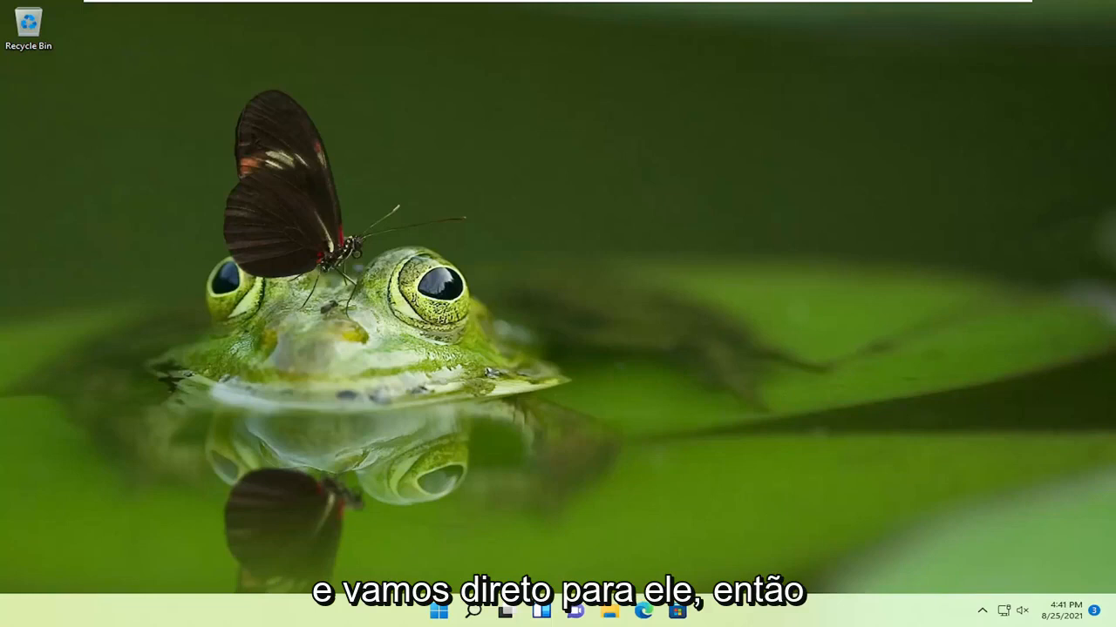
mouse_move(642, 395)
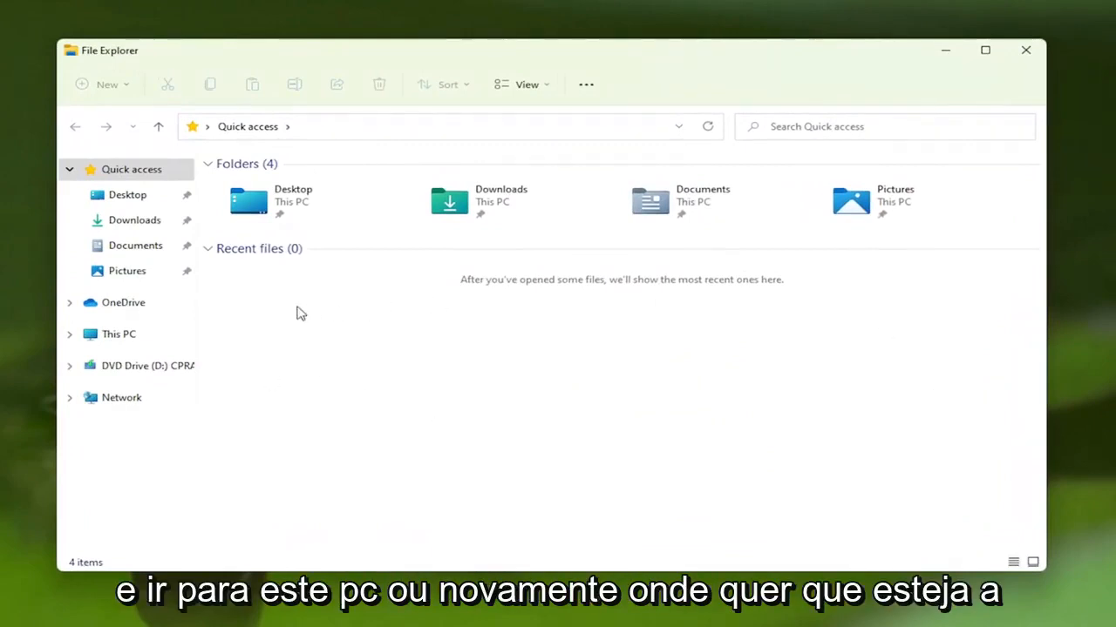
Step: Browse to C:\Users\Public and bring up the Public Downloads context menu
left_click(118, 333)
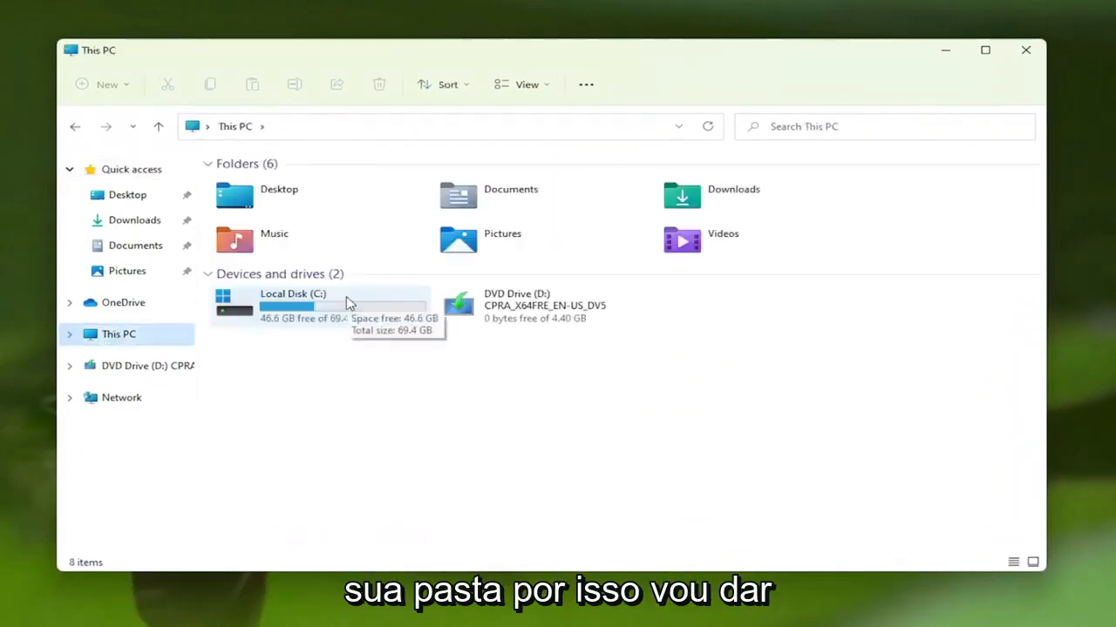
double_click(292, 305)
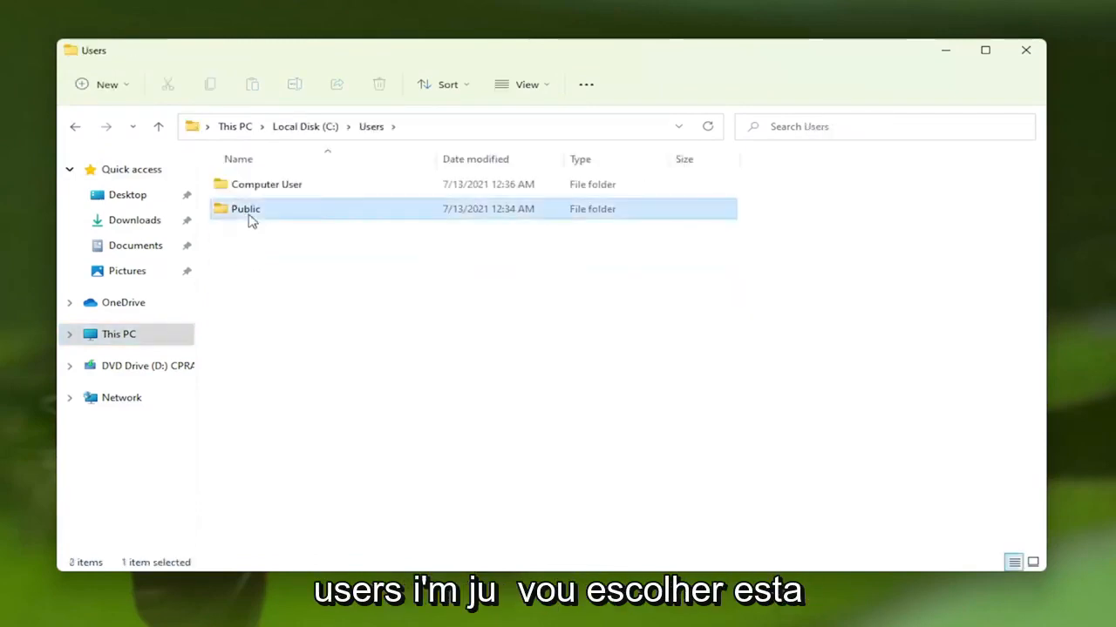
double_click(245, 208)
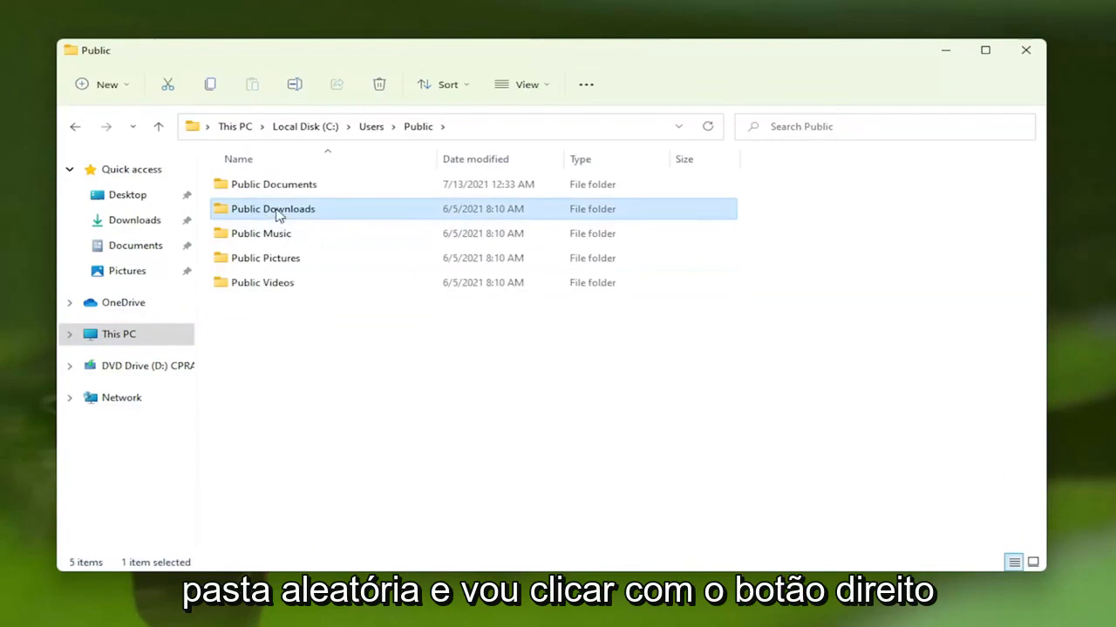
right_click(272, 209)
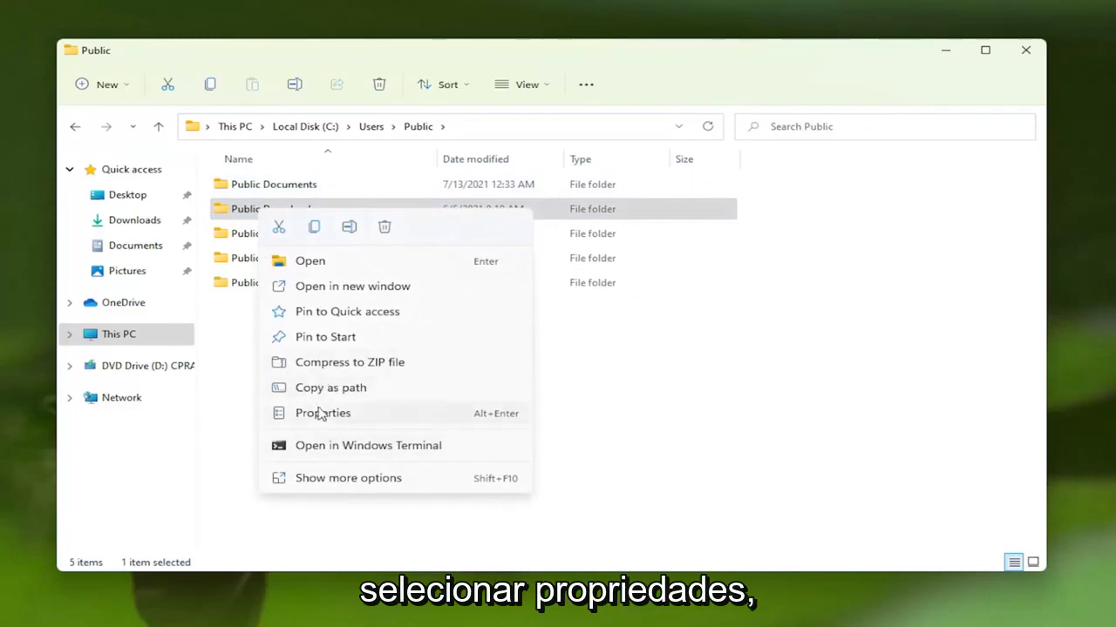
Step: Open Public Downloads properties and its Advanced Security Settings, showing SYSTEM as owner
left_click(323, 412)
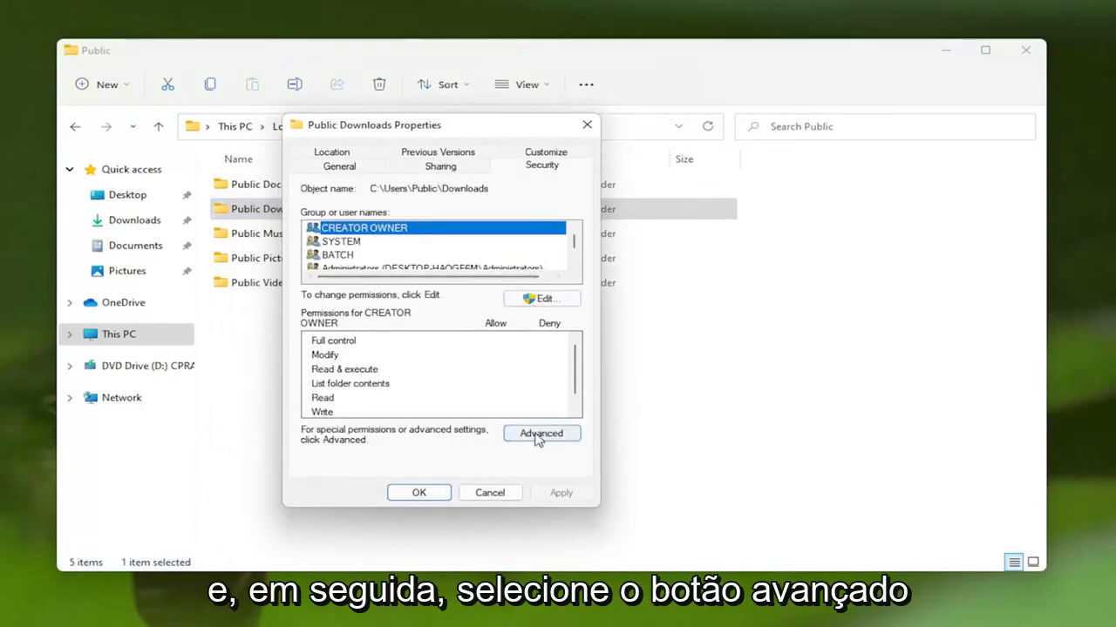
left_click(541, 433)
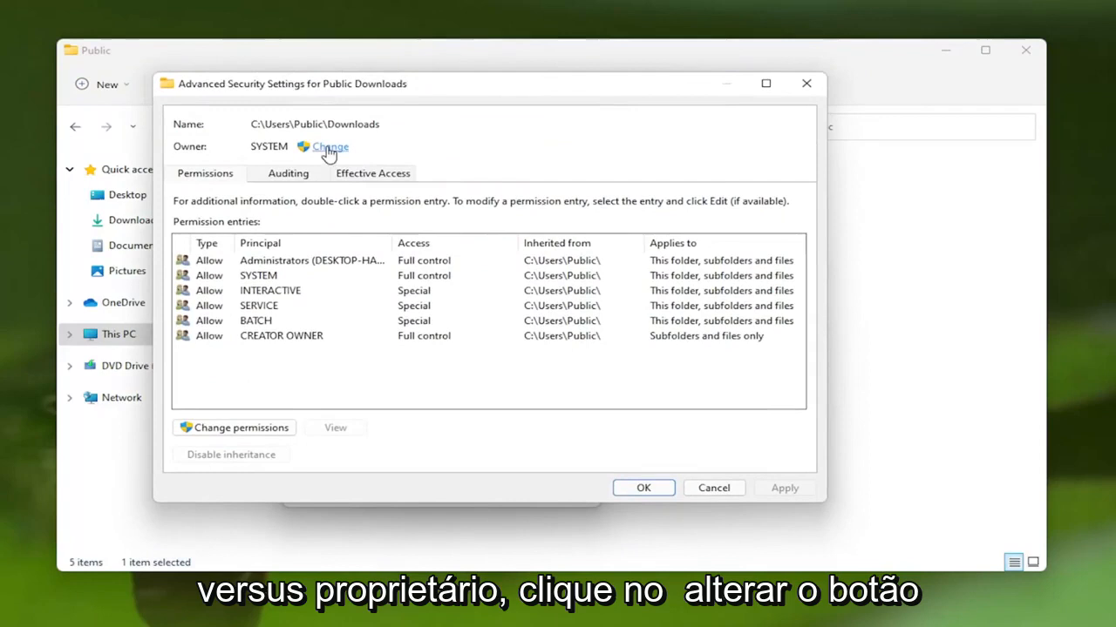
Step: Search this computer's accounts for Computer User as the new owner
left_click(329, 146)
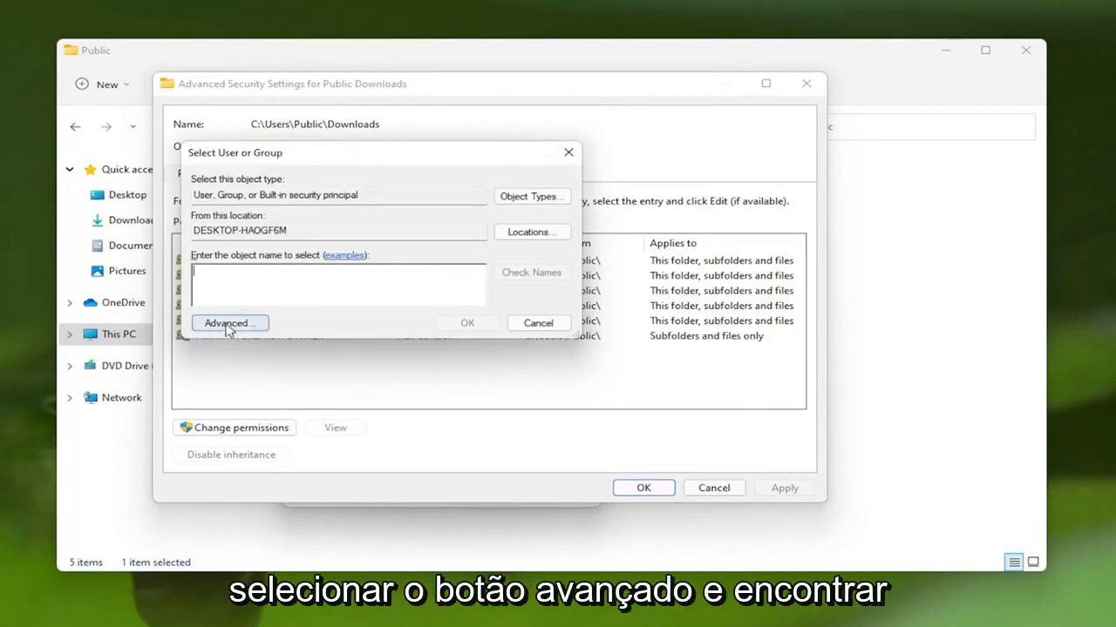
left_click(229, 324)
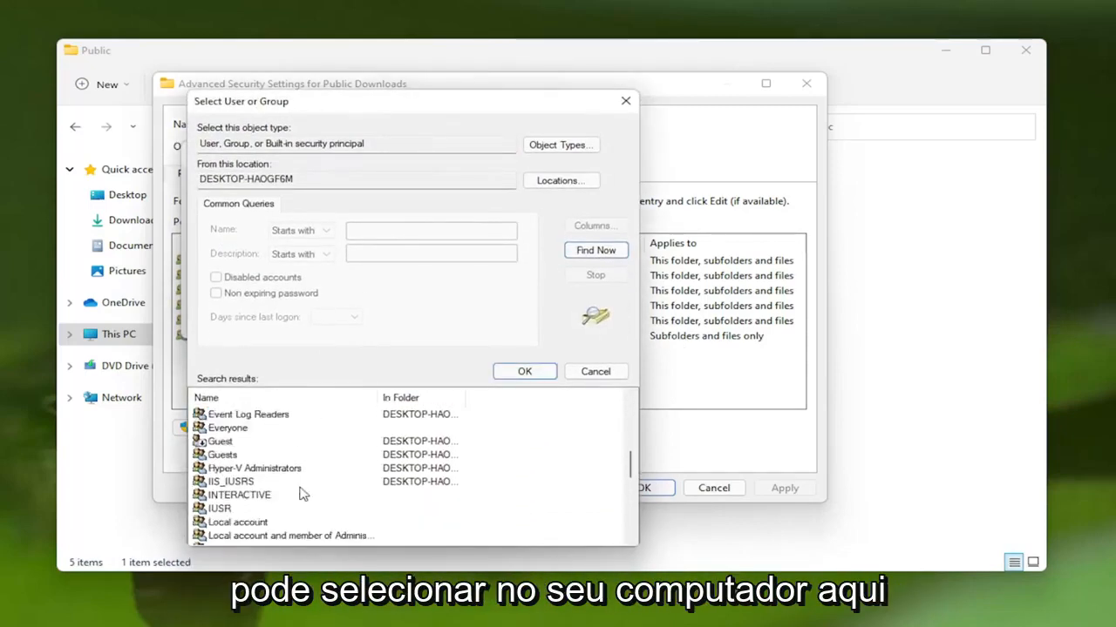
scroll("down", 3)
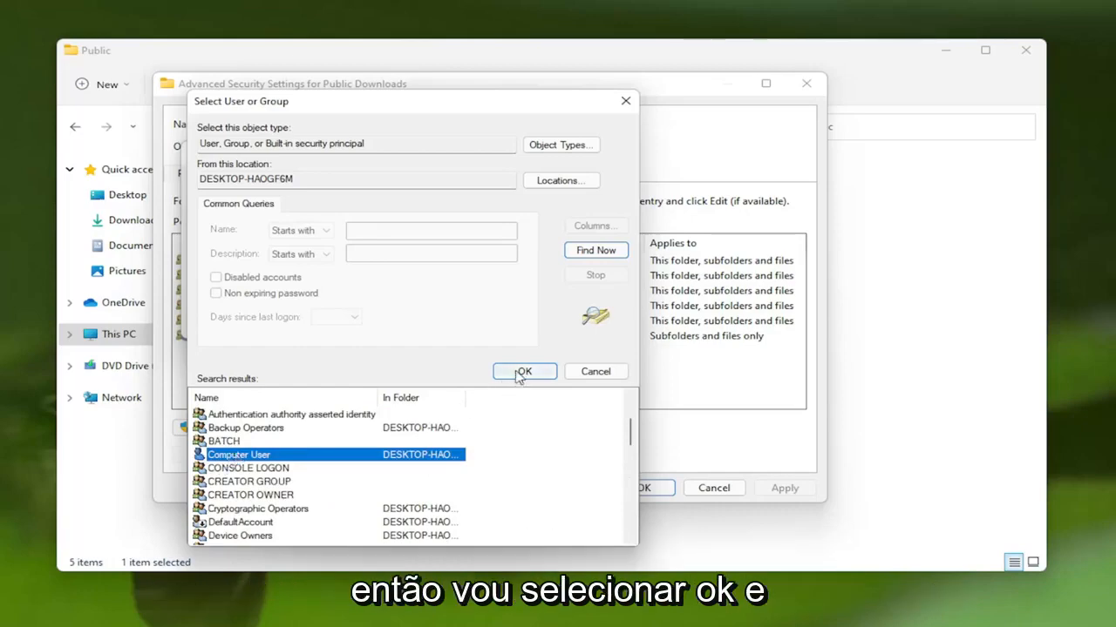
Step: Set Computer User as owner, replacing owner on subcontainers and objects, and apply
left_click(523, 372)
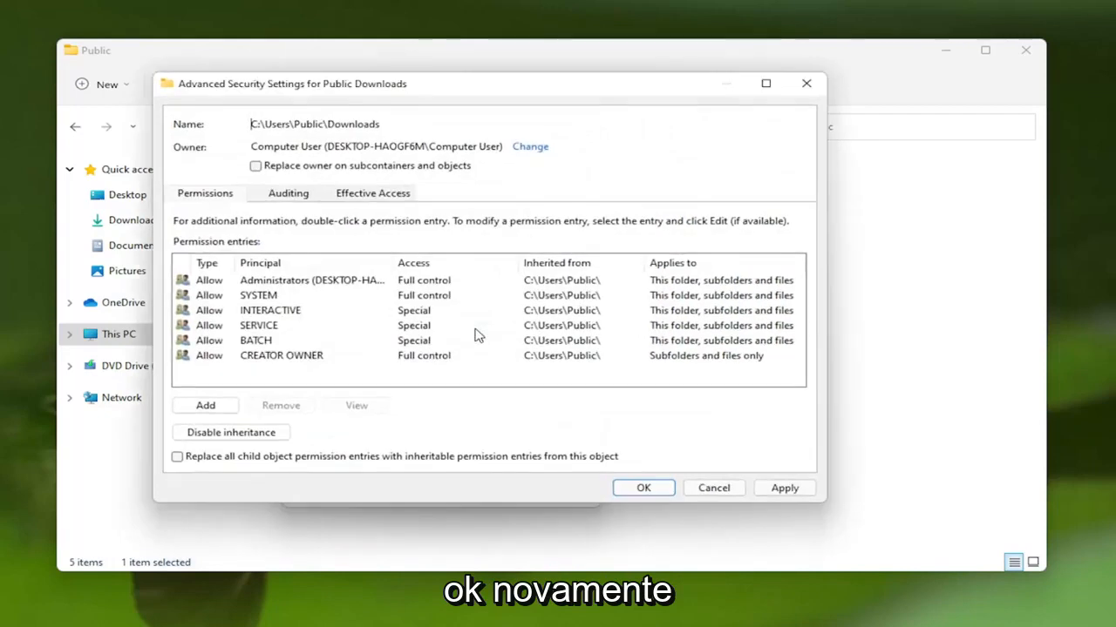
left_click(255, 166)
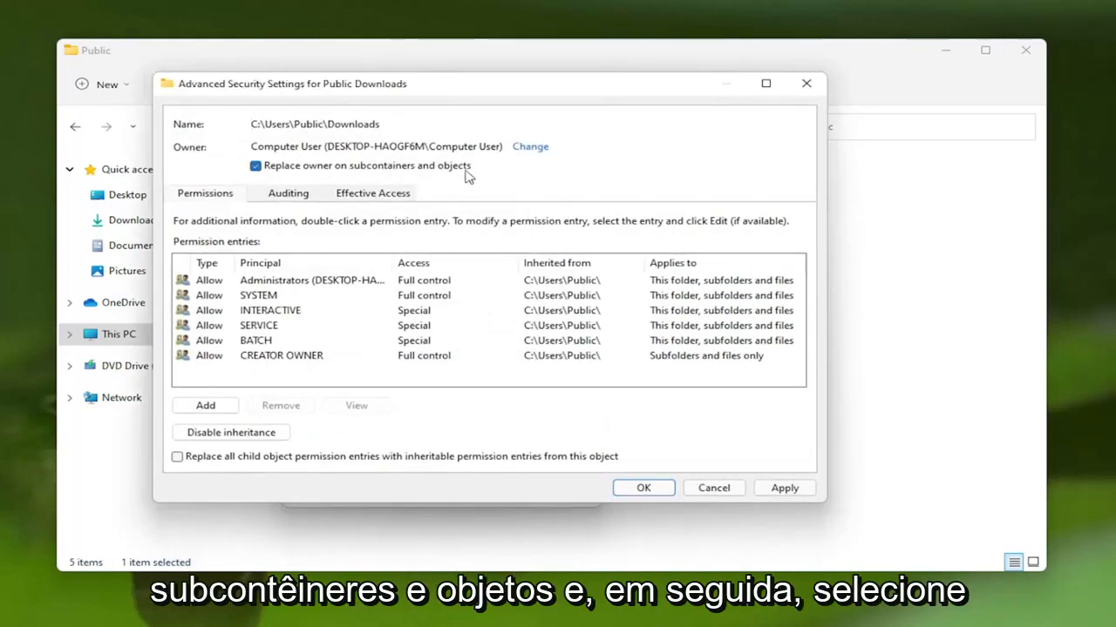
left_click(782, 488)
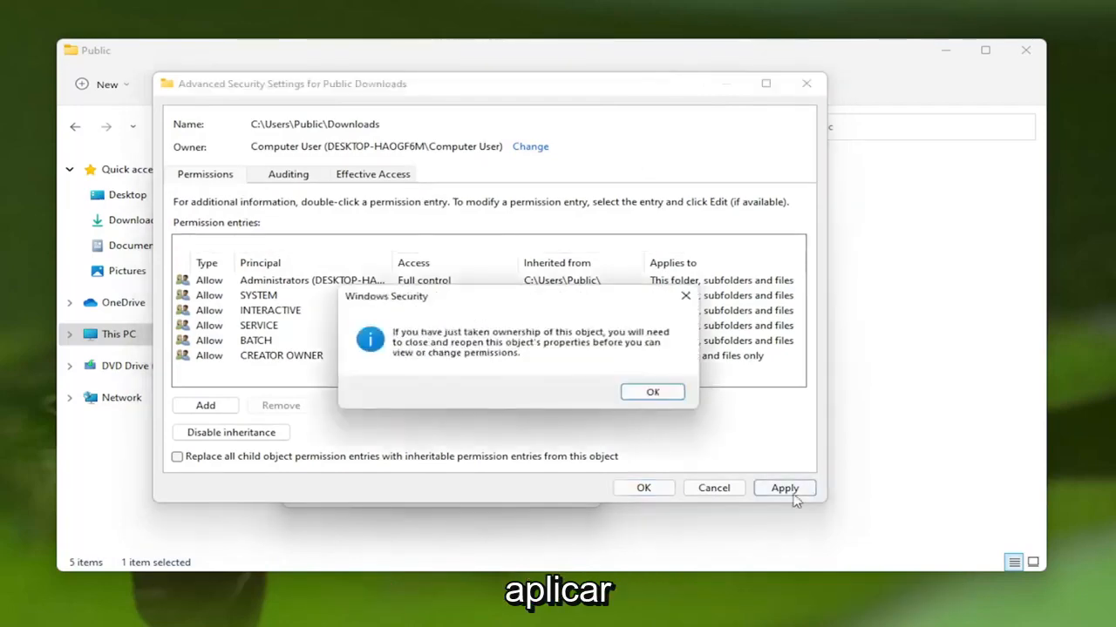
Step: Acknowledge the ownership notice, close the properties, and close File Explorer
left_click(651, 392)
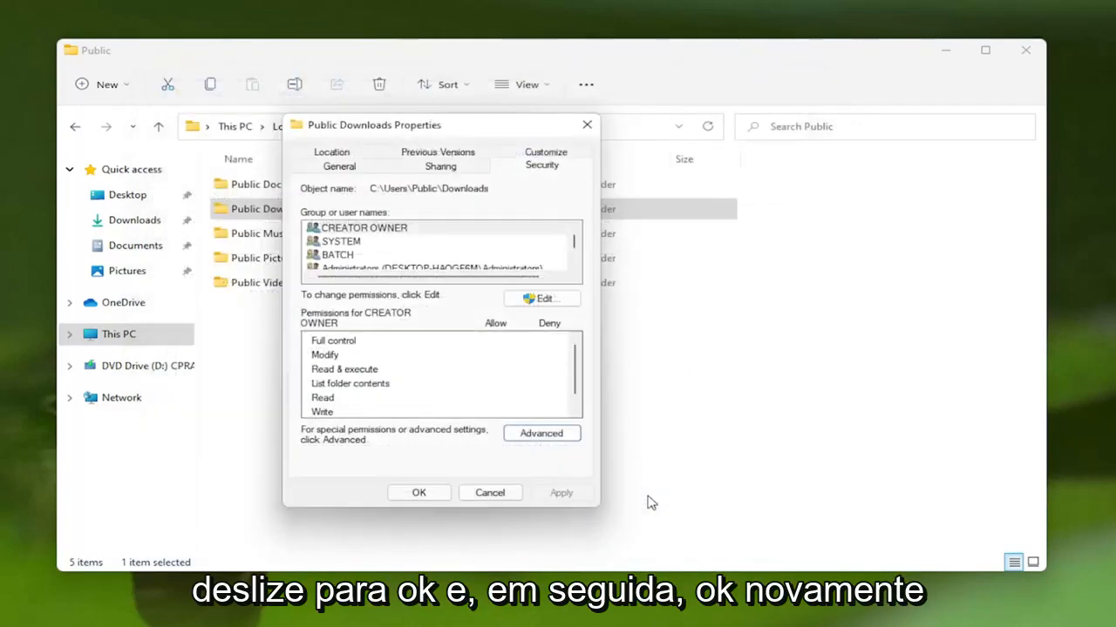
left_click(418, 492)
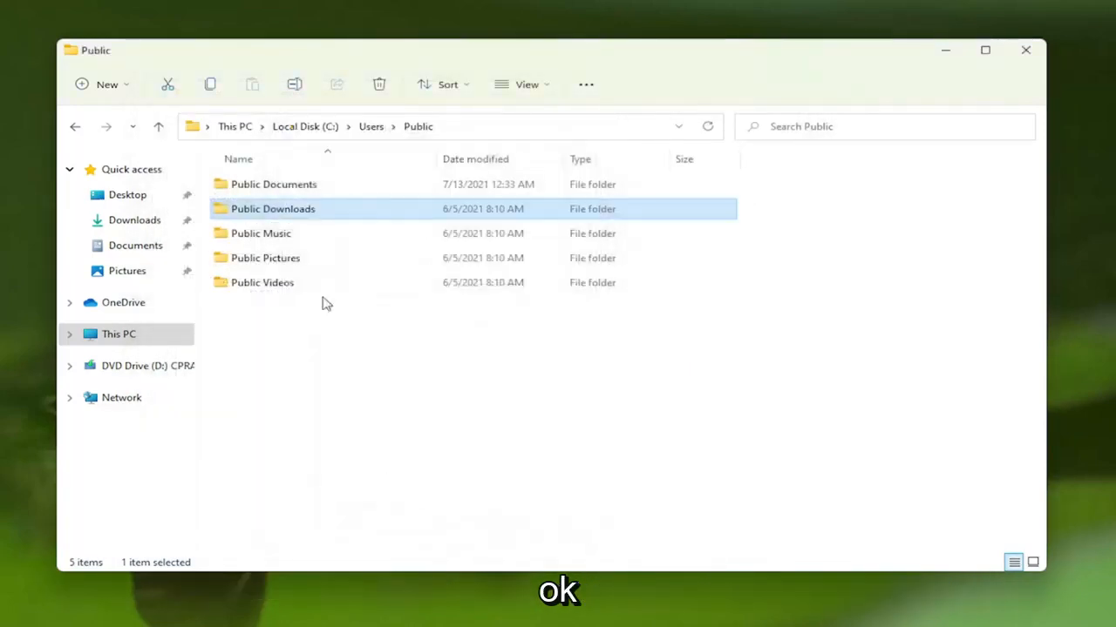
mouse_move(734, 232)
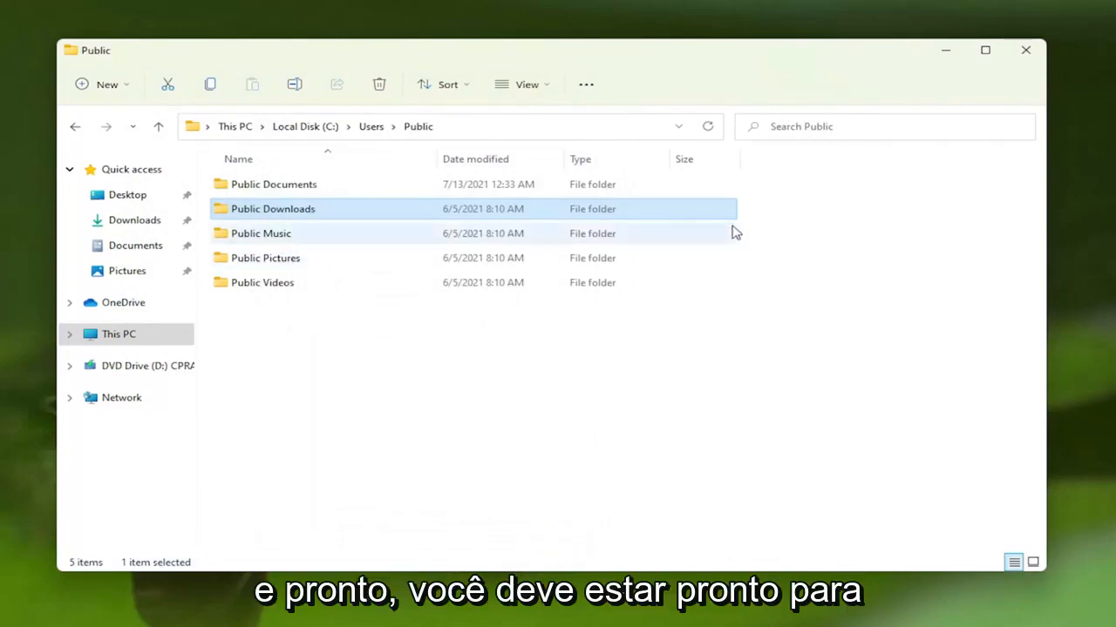
mouse_move(1026, 50)
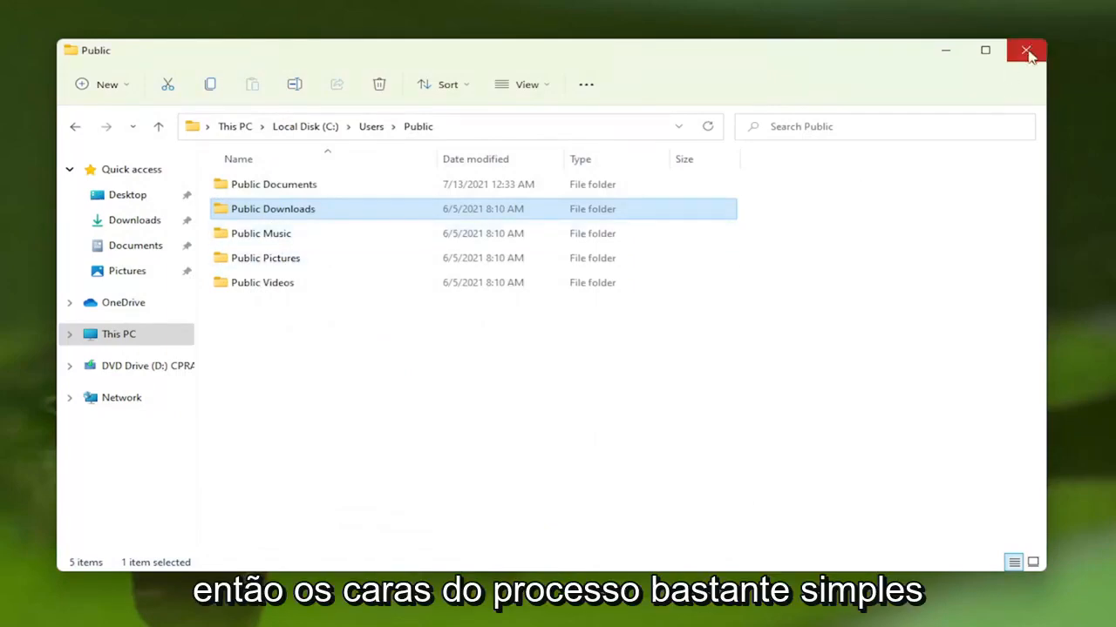
left_click(1025, 49)
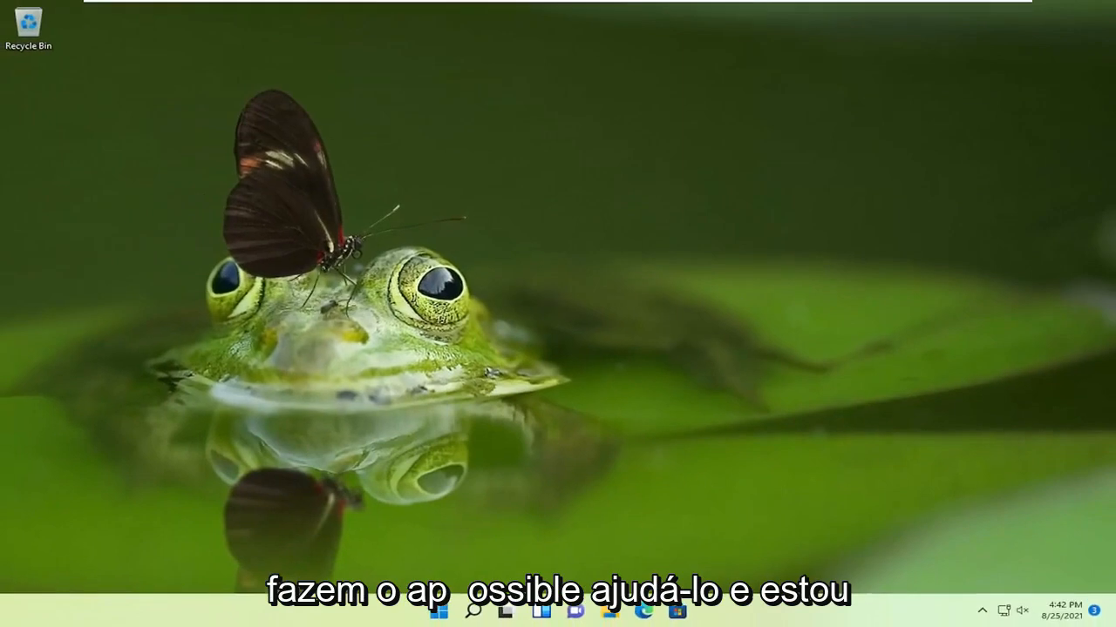